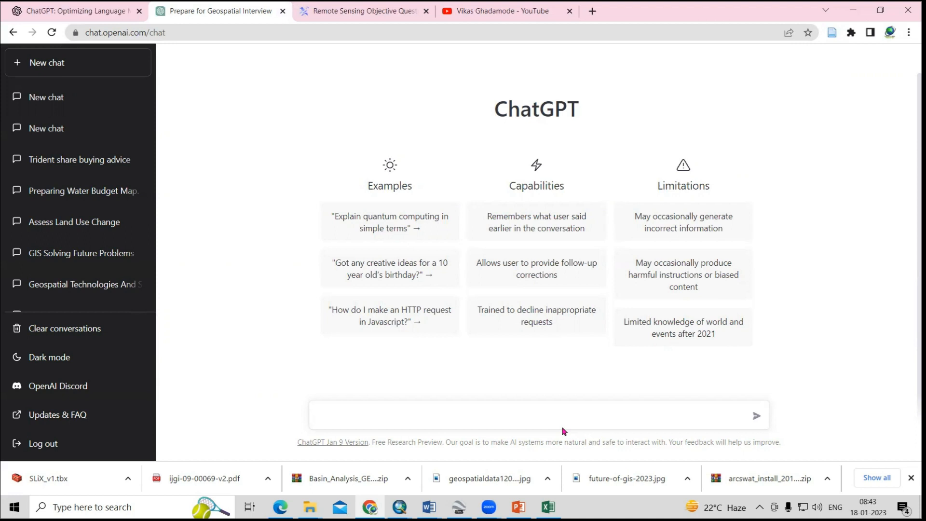
- Reveal question 1's answer (Option C) on the practice test and select the question with its options
left_click(362, 11)
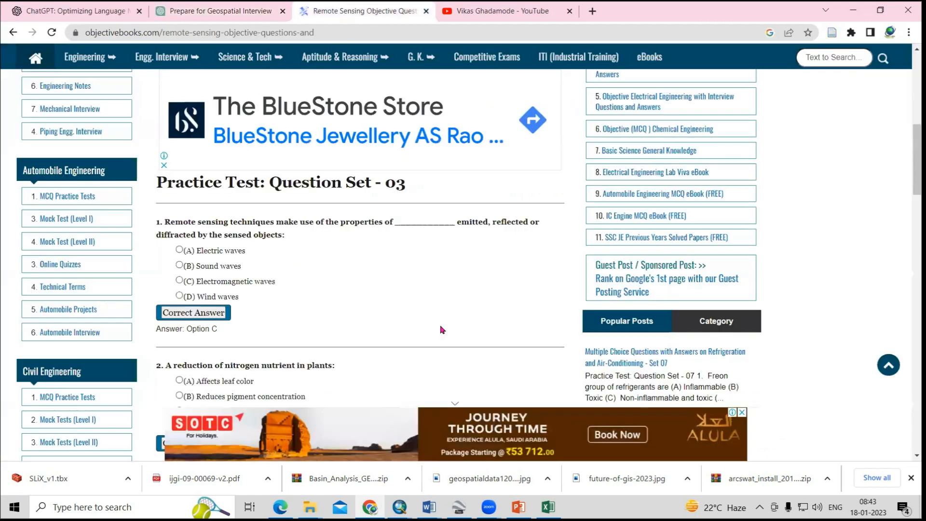
mouse_move(196, 236)
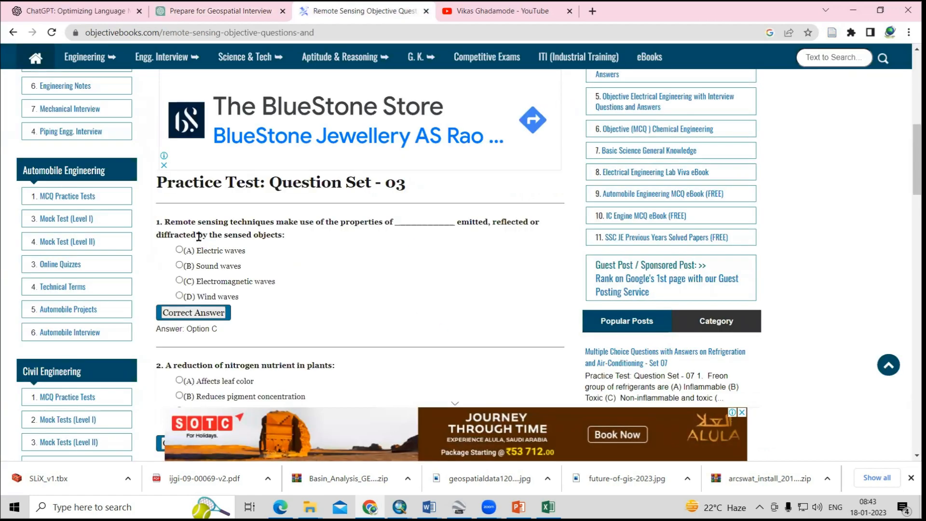
mouse_move(342, 239)
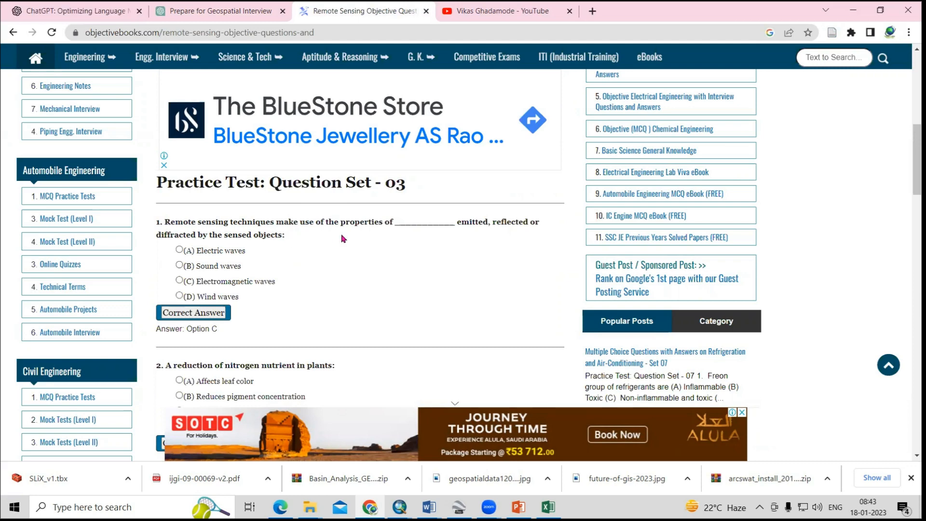
mouse_move(508, 236)
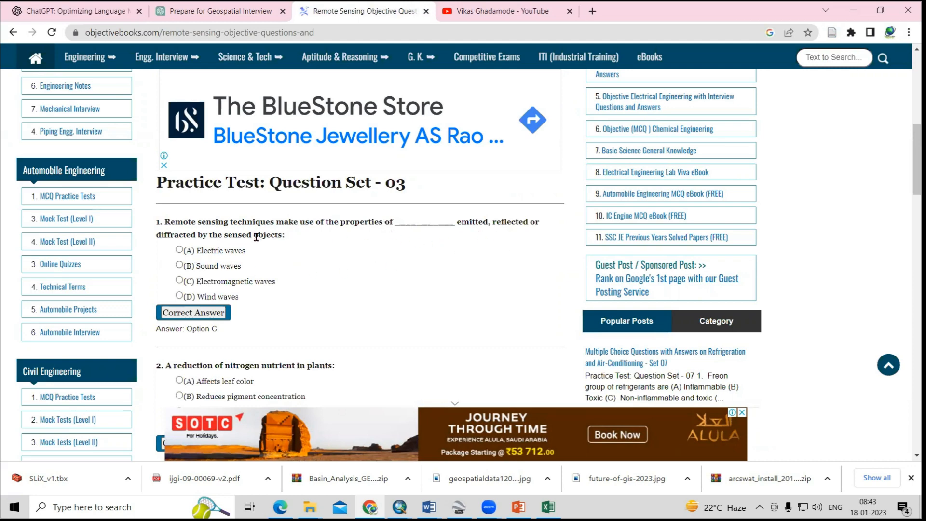
left_click(193, 312)
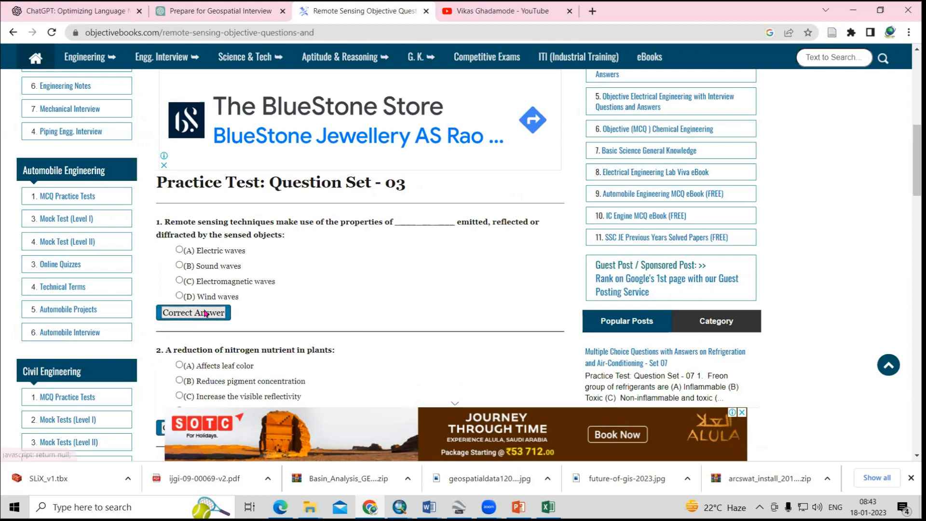
left_click(193, 312)
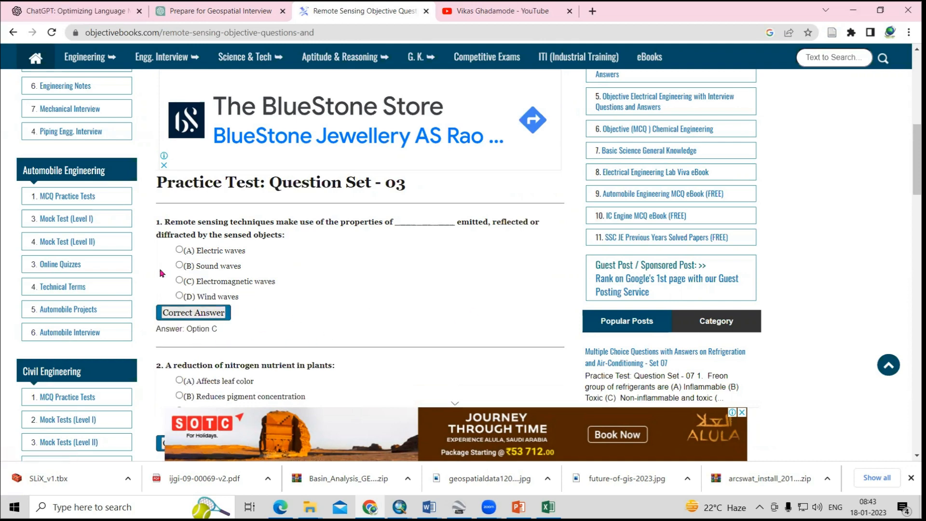
left_click_drag(164, 222, 241, 296)
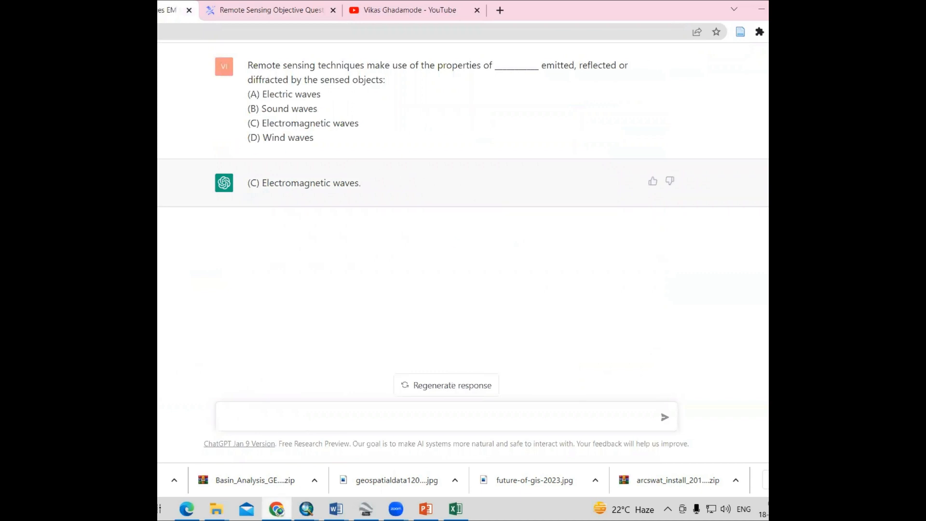
- Send a follow-up asking ChatGPT to explain its (C) Electromagnetic waves answer
type("c")
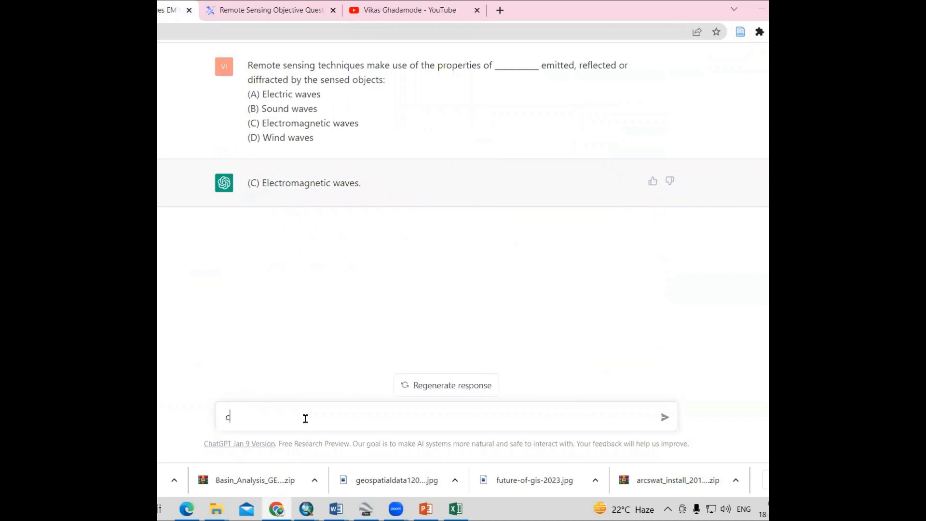
type("an you e")
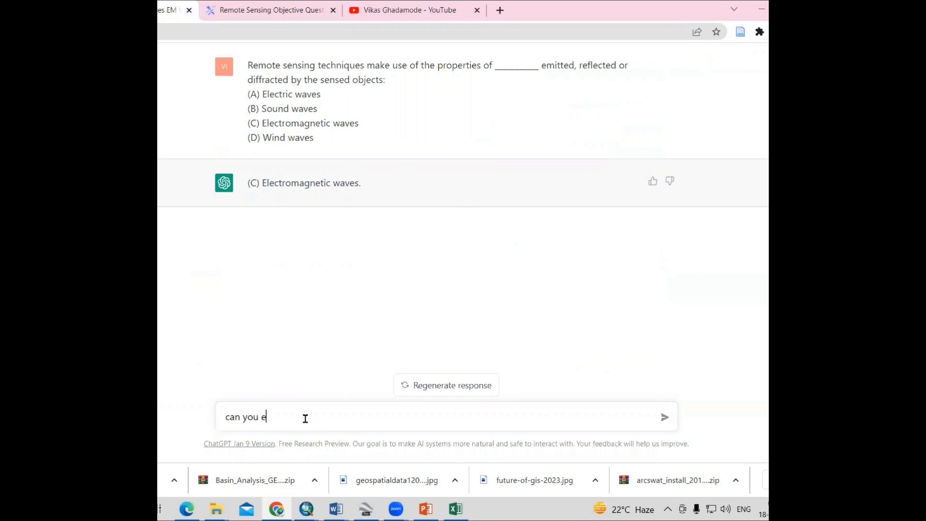
type("xpain")
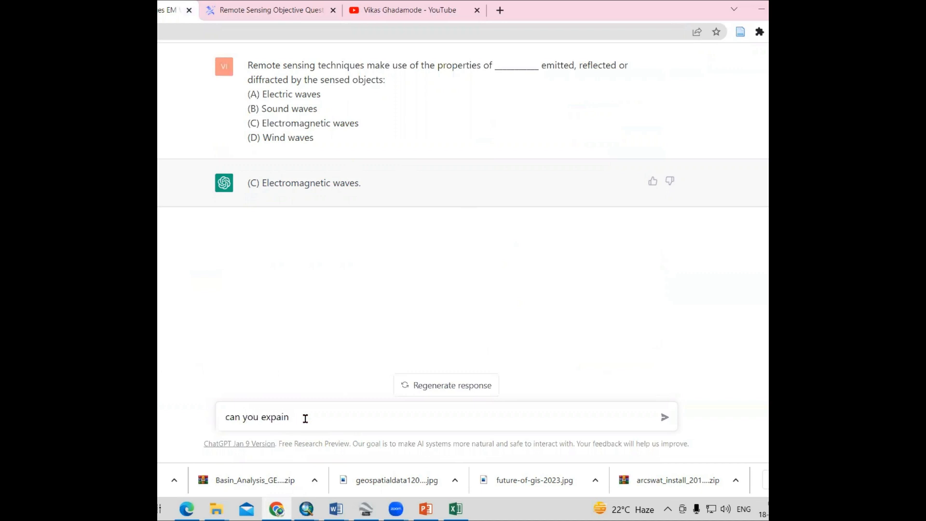
left_click(664, 417)
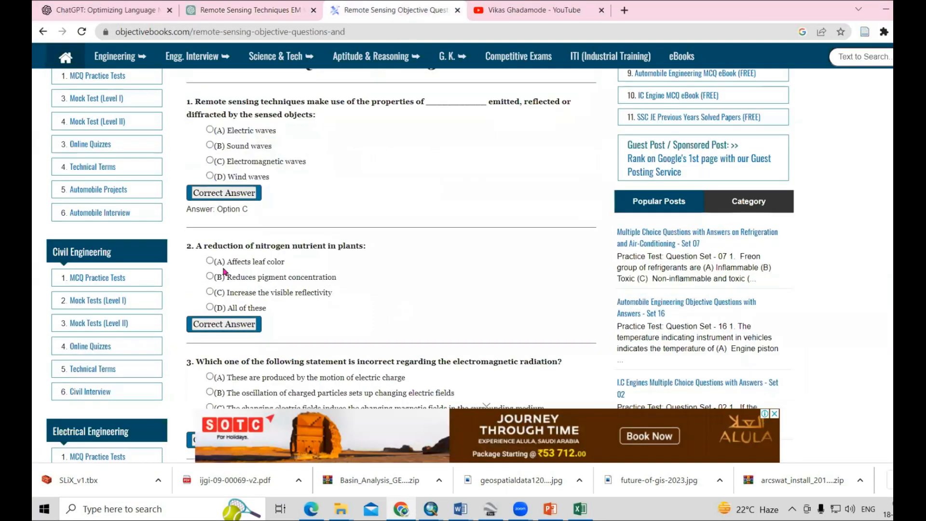
- Select question 2 about reduced nitrogen in plants with its four options for copying
left_click_drag(197, 245, 325, 307)
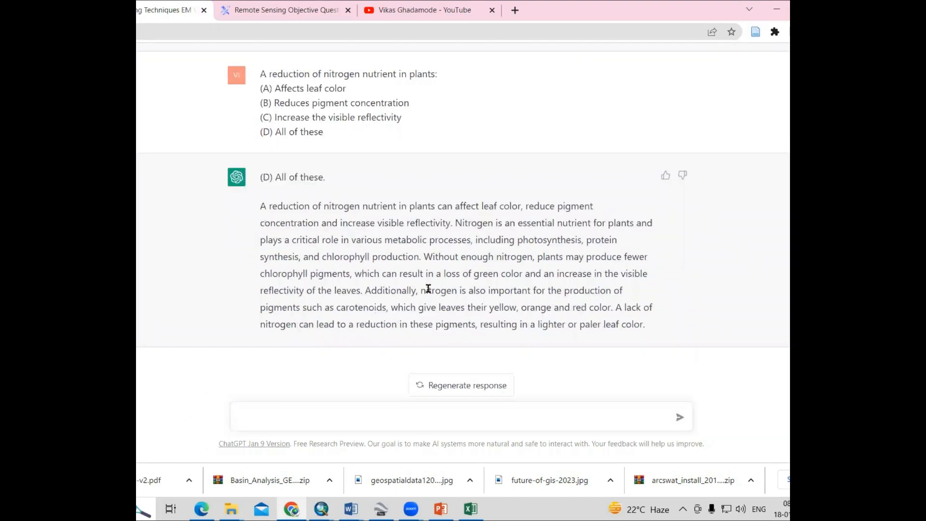
- Send question 2, then ask ChatGPT what a geostationary satellite is
left_click(329, 421)
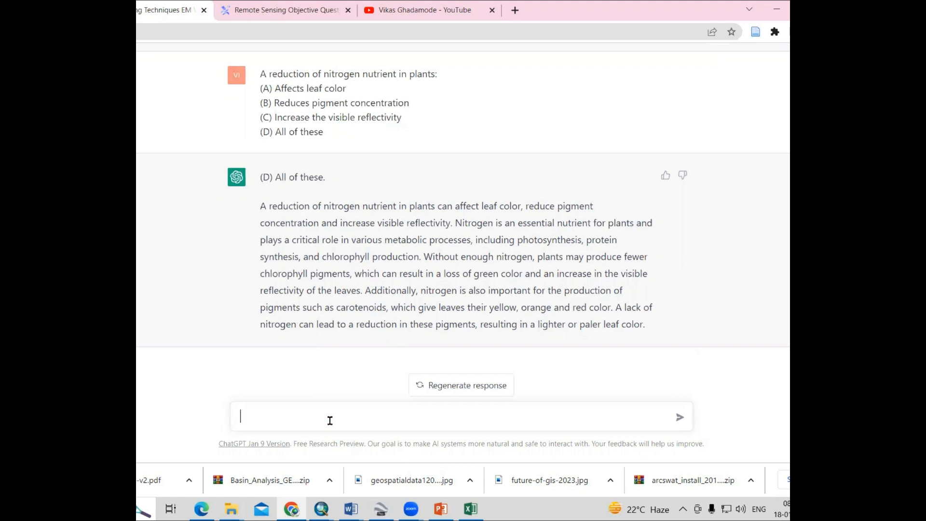
type("wha")
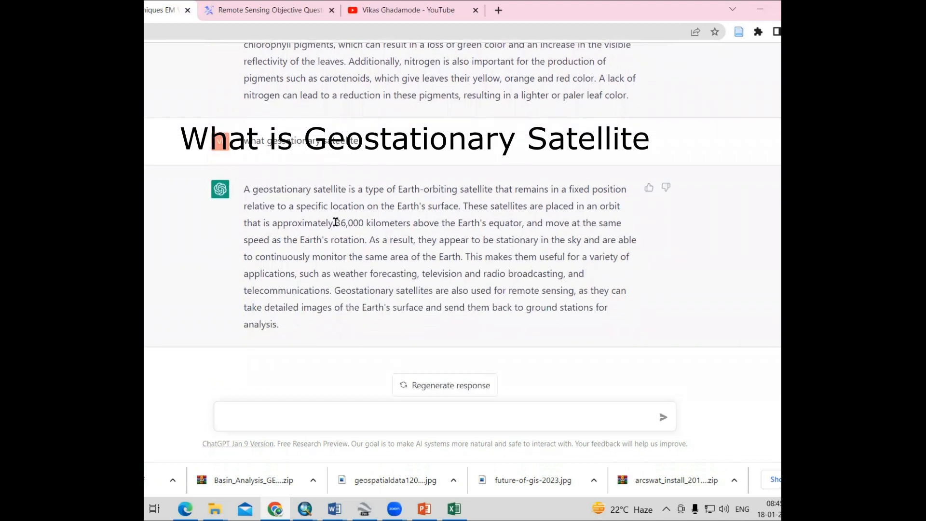
left_click_drag(335, 223, 502, 223)
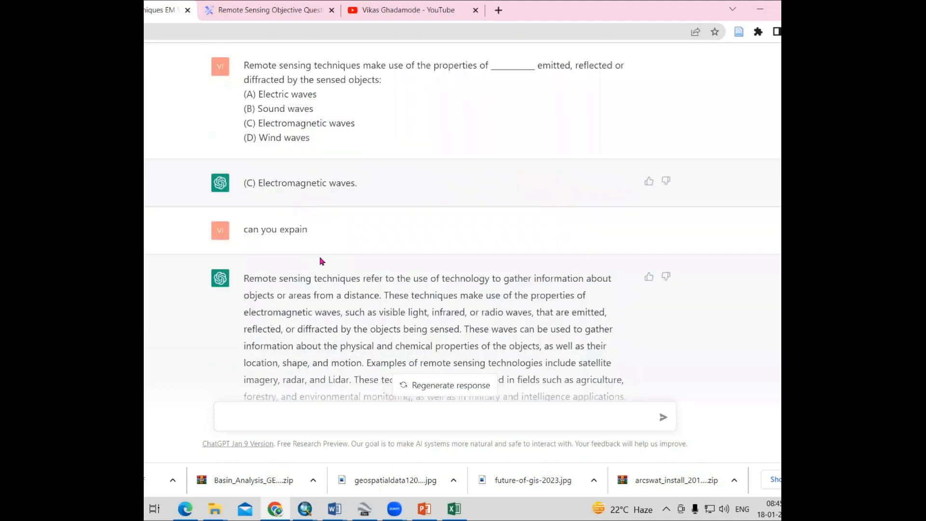
- Read through the geostationary satellite explanation about its fixed orbit near 36,000 km
scroll("down", 3)
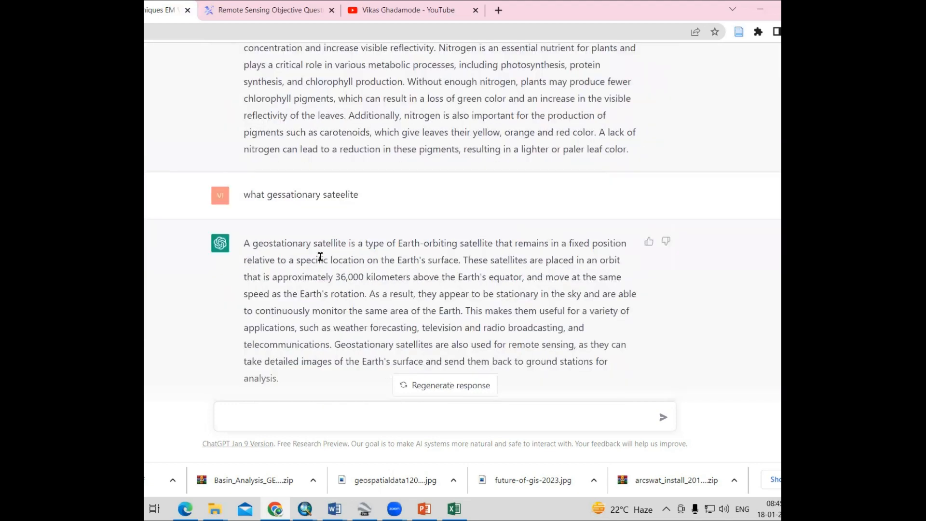
scroll("down", 3)
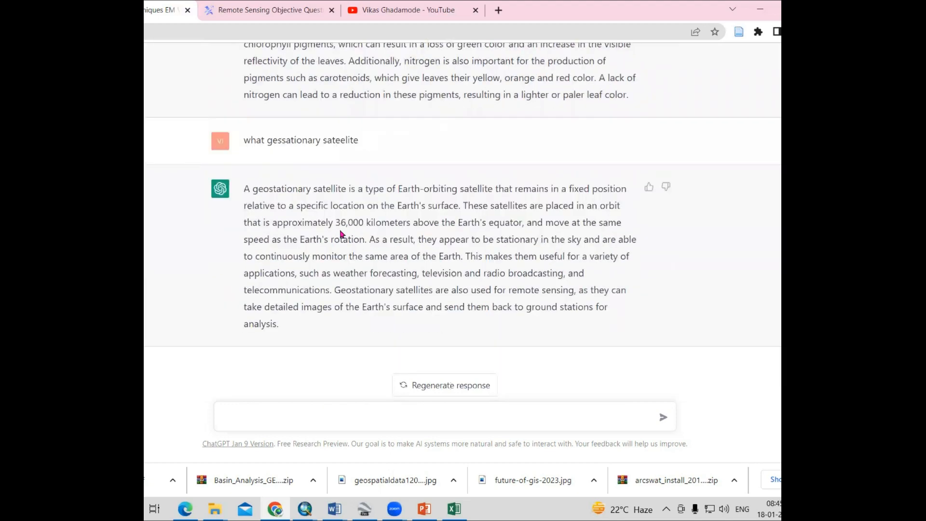
mouse_move(520, 241)
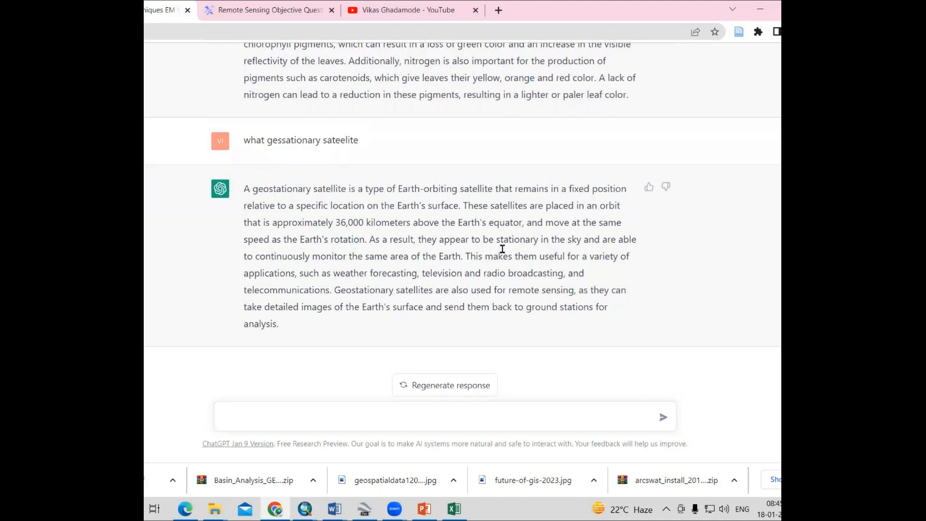
left_click(290, 419)
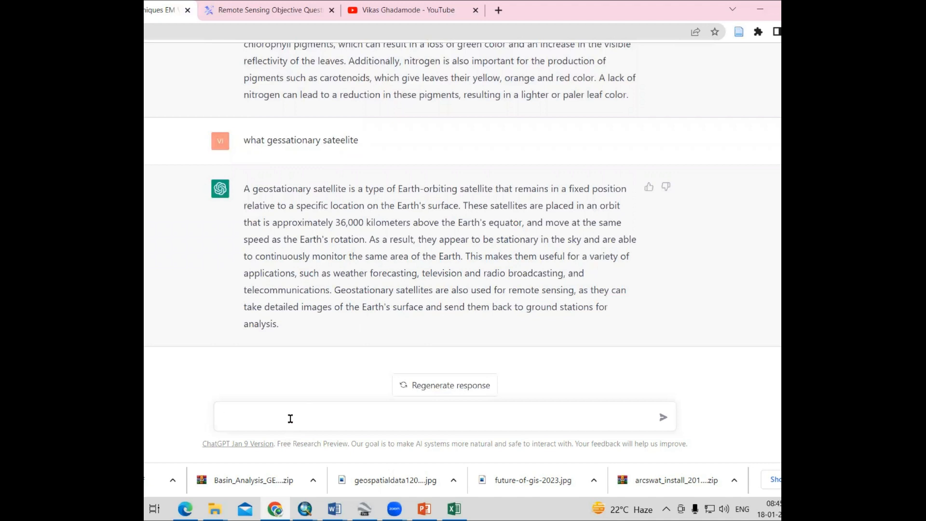
- Ask ChatGPT 'how can i prepare my geospatial interview' and get a numbered list of tips
type("how can")
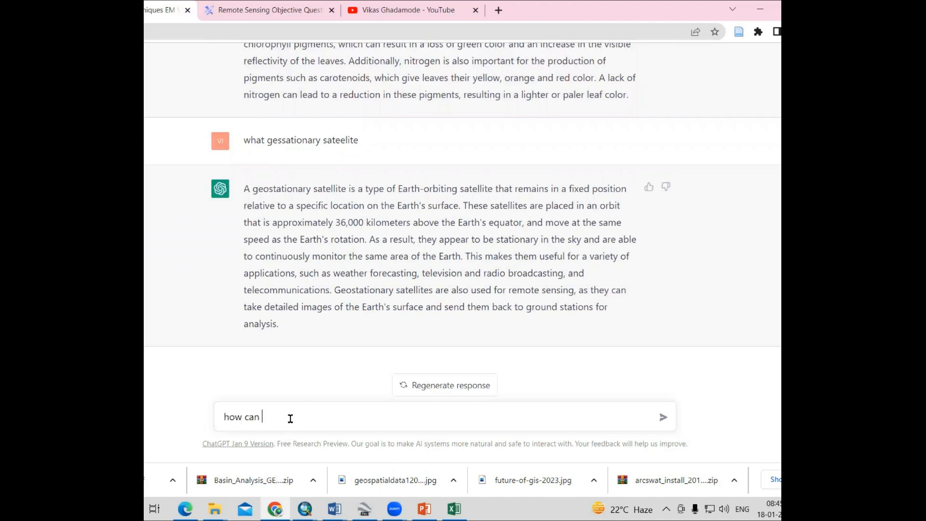
type("i perepare my")
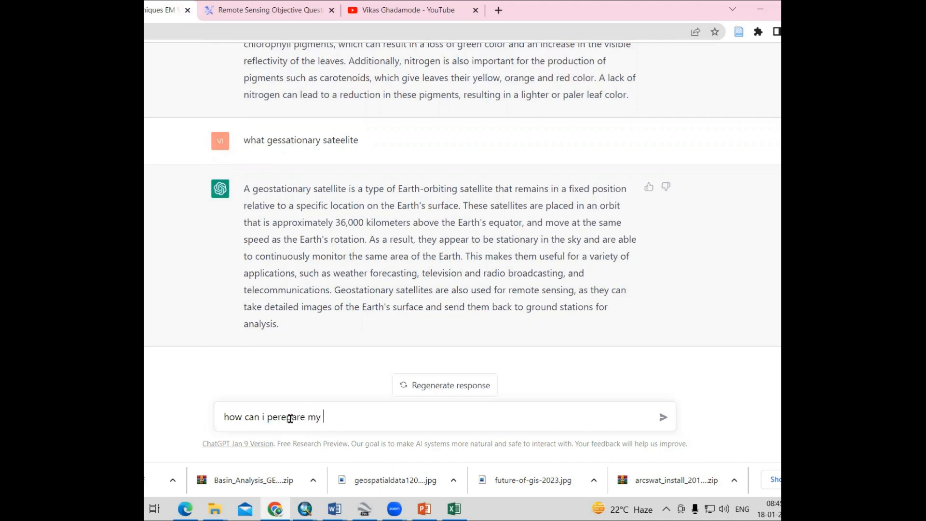
type("geospatial int")
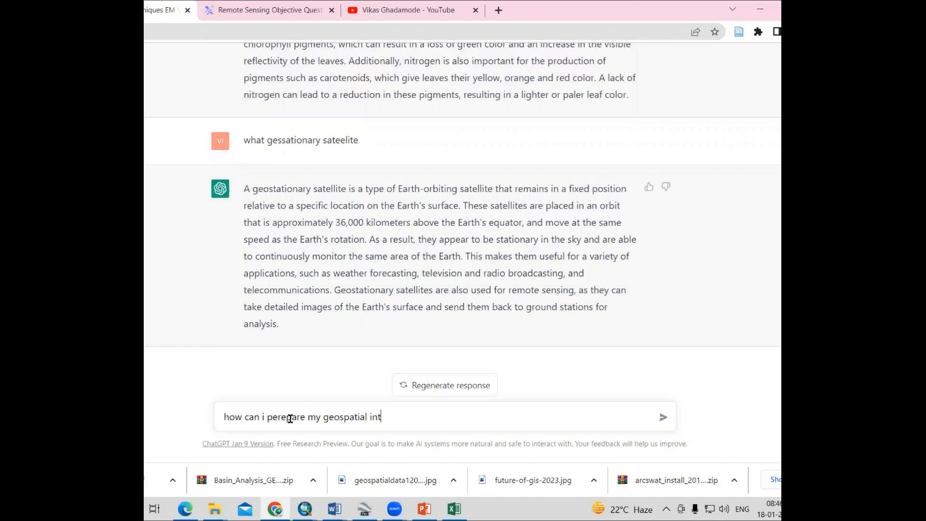
type("ervir")
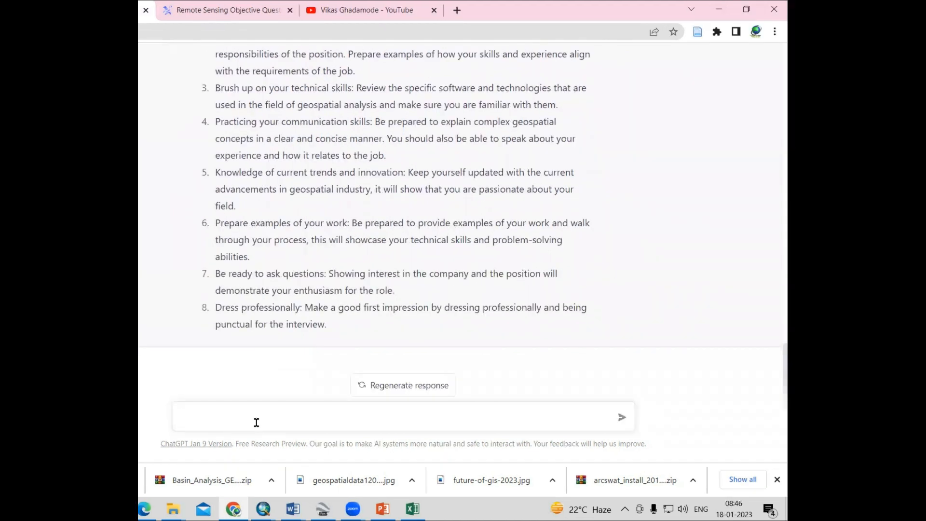
- Ask ChatGPT for the common questions asked in a geospatial interview, getting a list of ten
type("w")
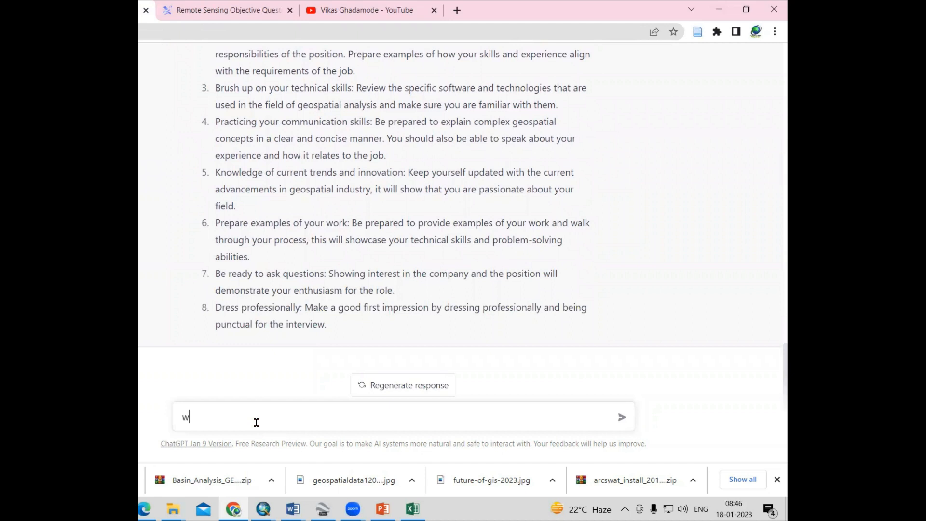
type("hat is geospat")
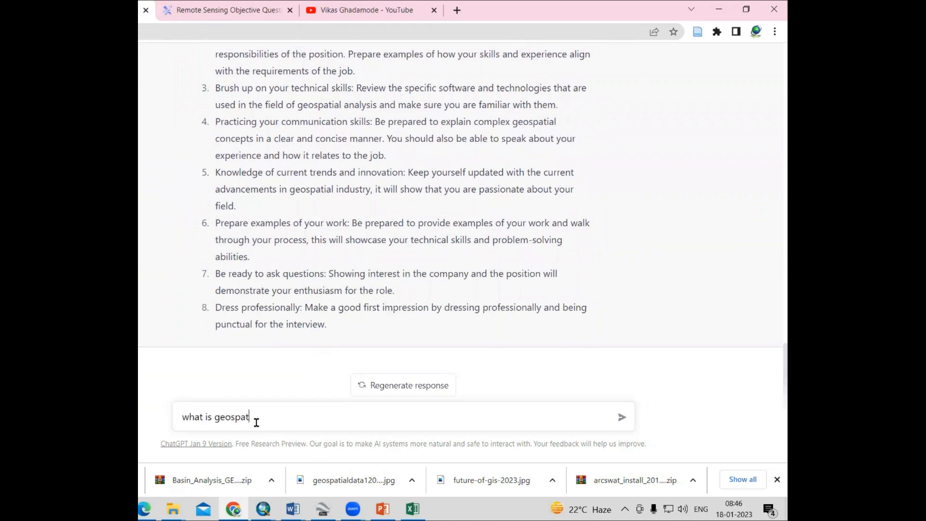
type("ial coom")
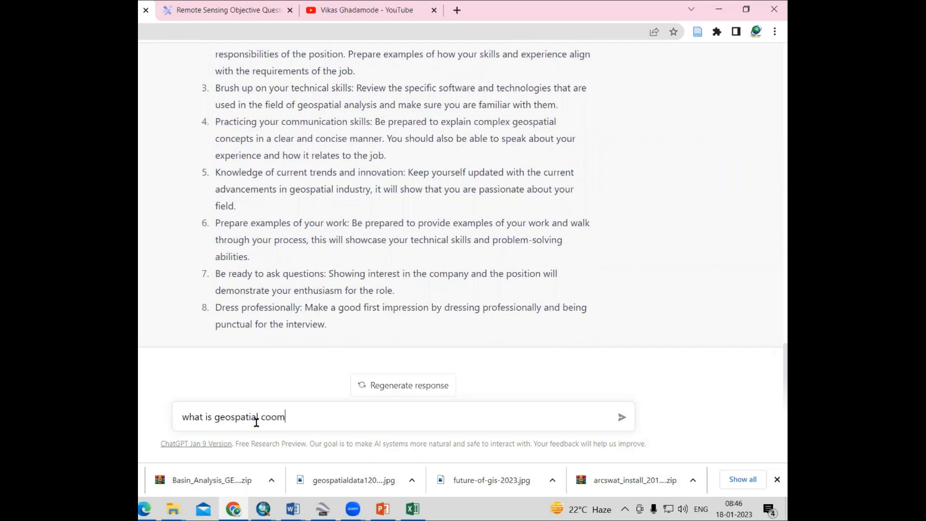
key("Backspace")
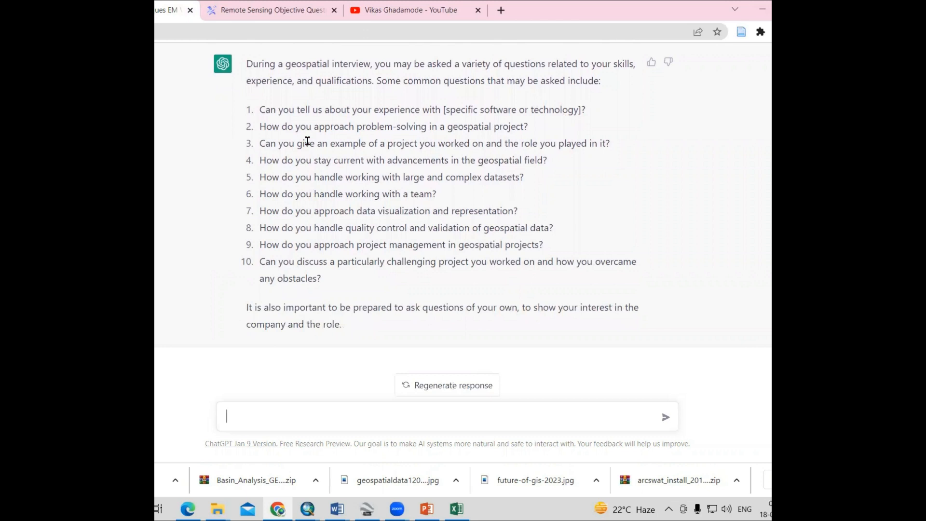
mouse_move(301, 154)
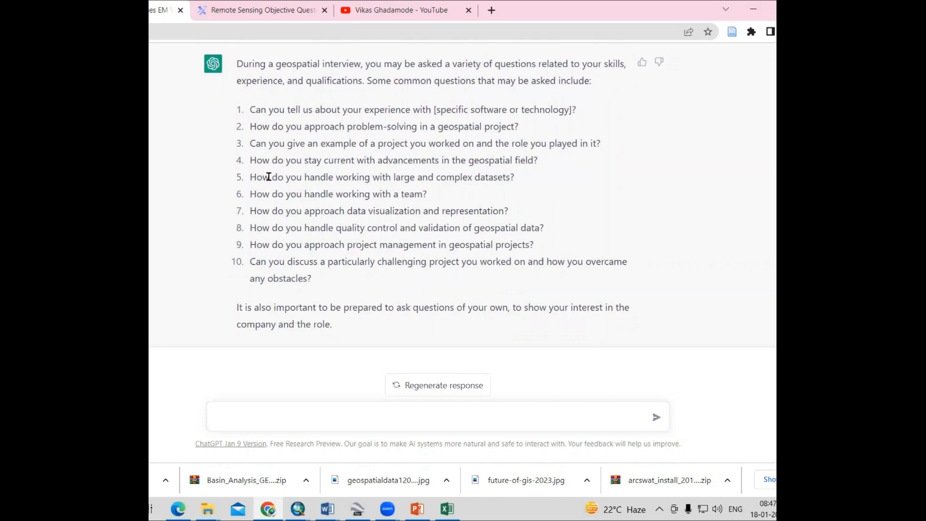
- Ask how to answer 'Can you tell us about your experience with [specific software or technology]?'
left_click_drag(248, 109, 292, 109)
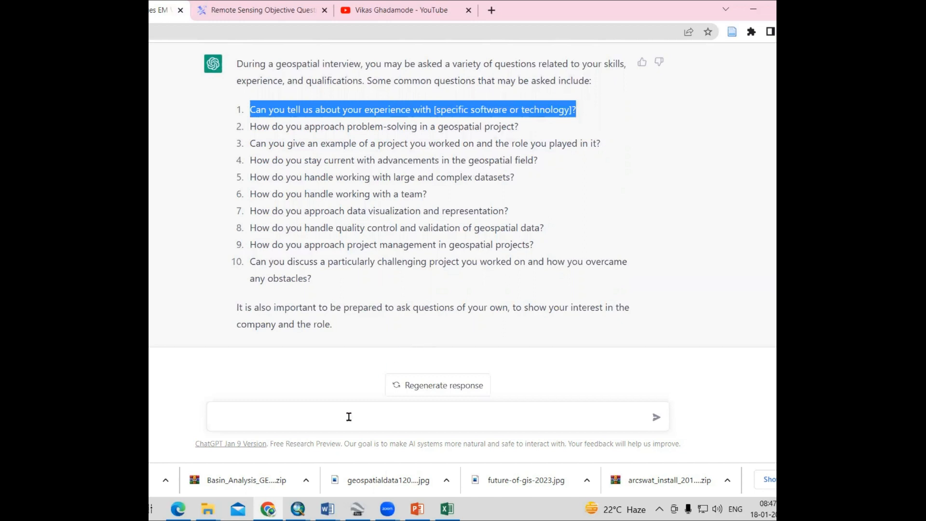
type("Can you tell us about your experience with [specific software or technology]? how to ans")
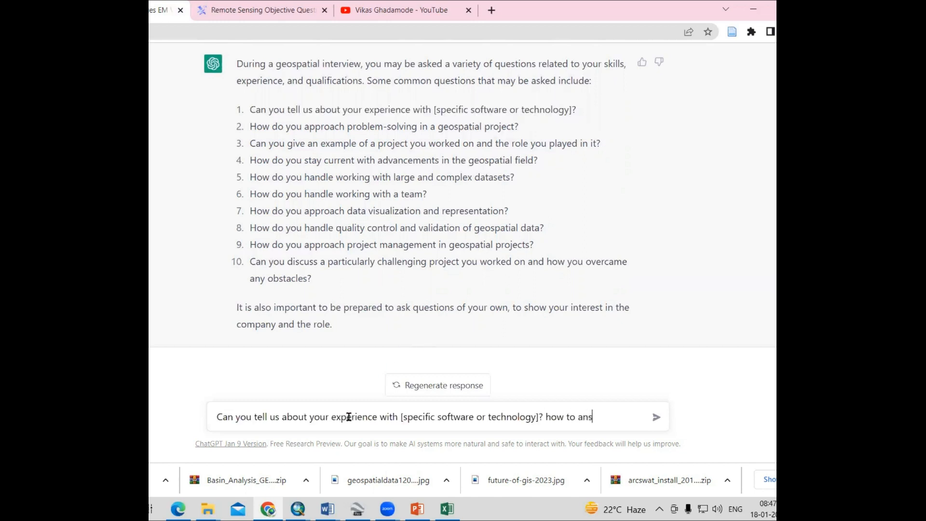
type("wer this")
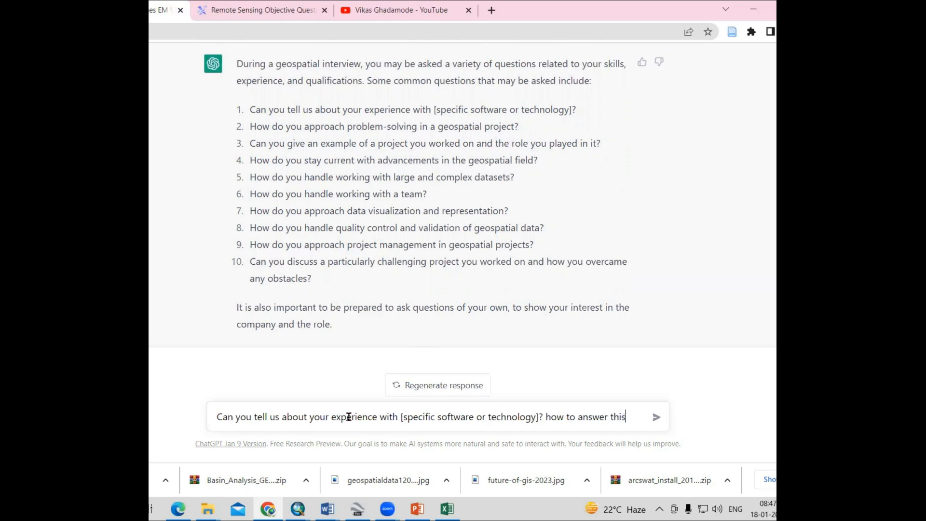
type("question")
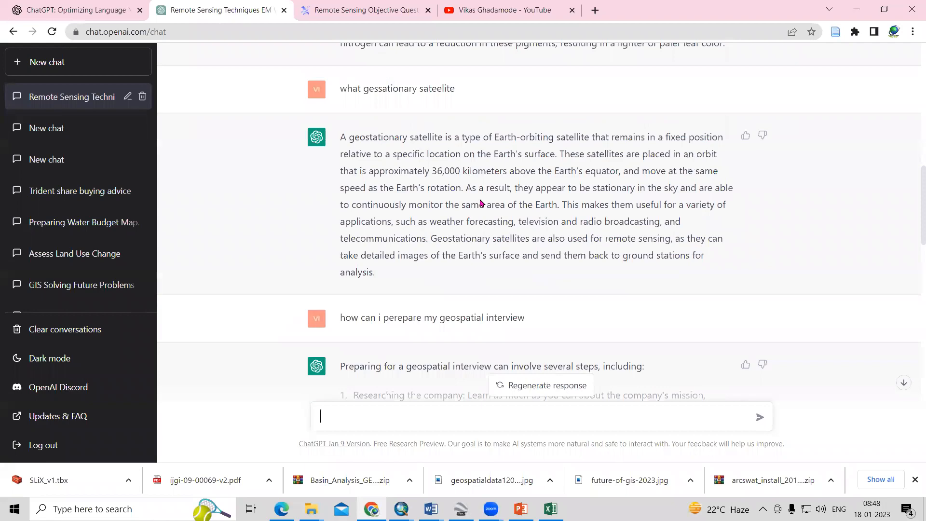
- Glance at the YouTube channel's videos page, then return to ChatGPT's sample answer on software experience
left_click(504, 9)
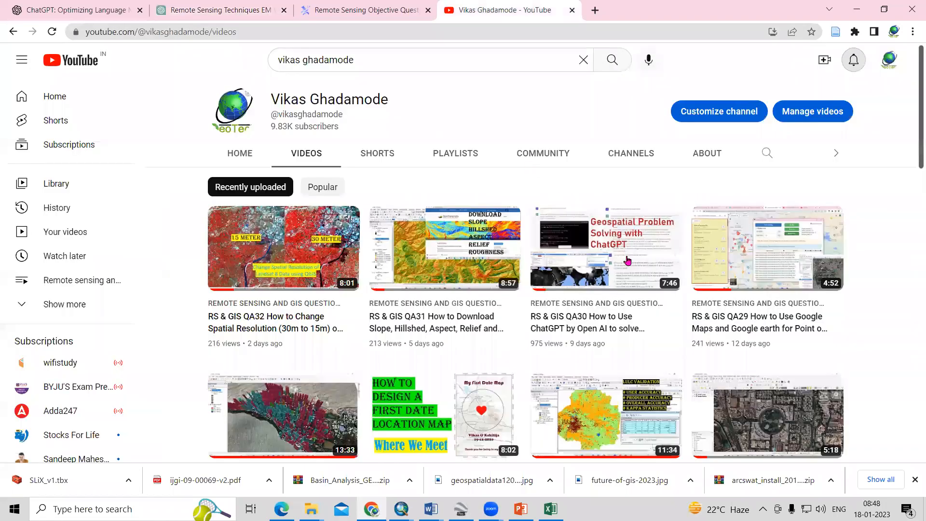
mouse_move(553, 335)
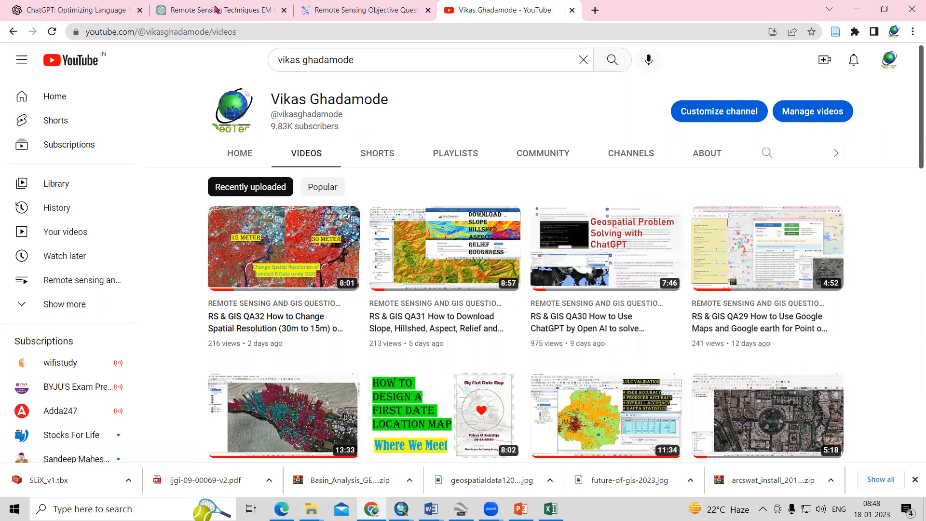
left_click(218, 9)
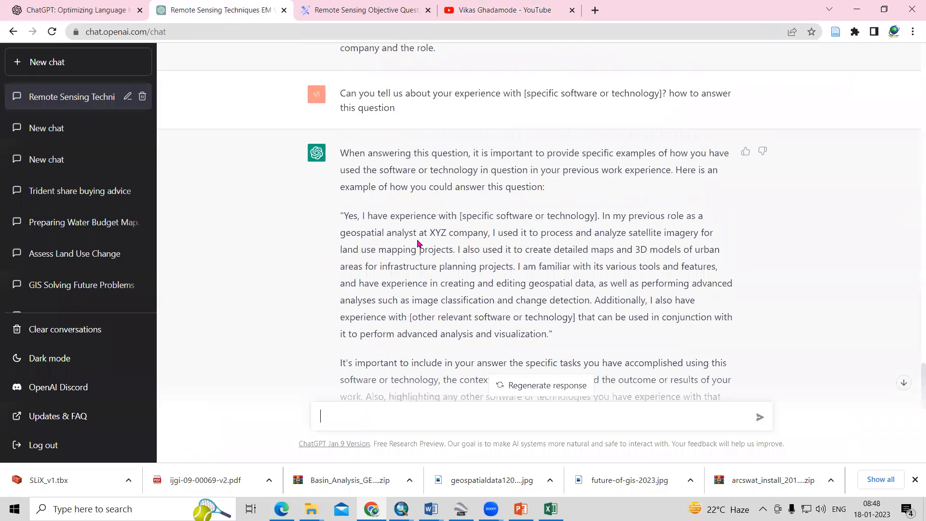
scroll("down", 3)
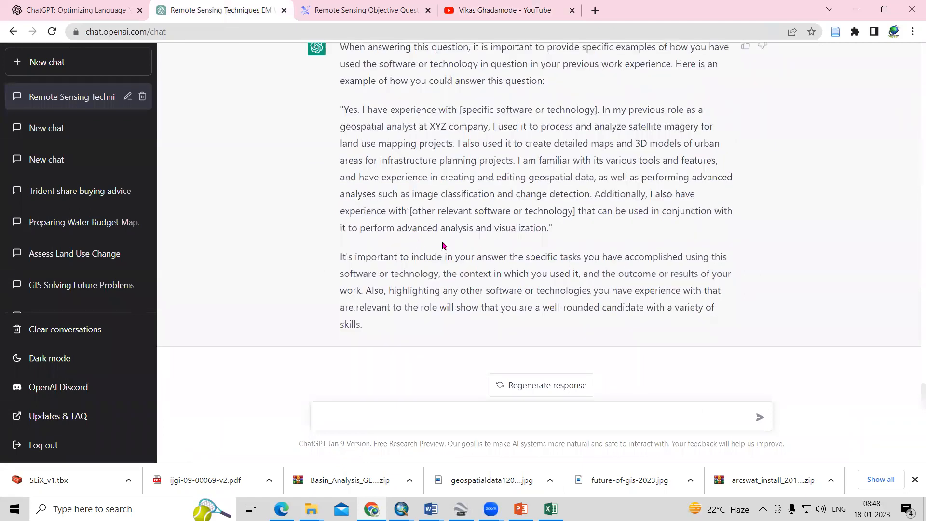